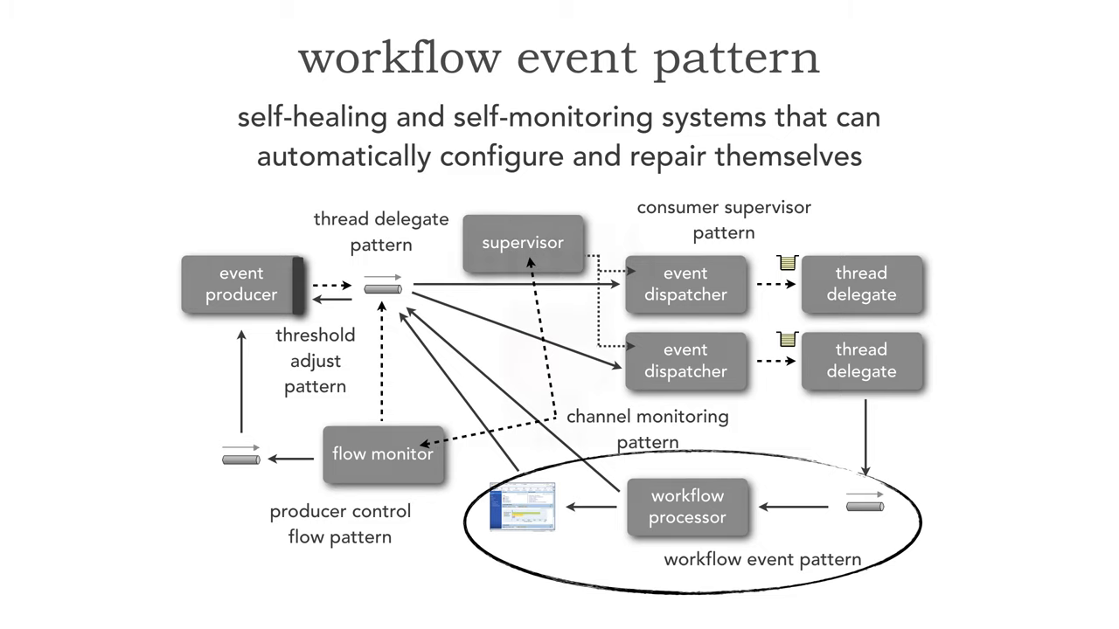
# - Advance from the workflow event pattern diagram to the GitHub repository link slide
pyautogui.press('Right')
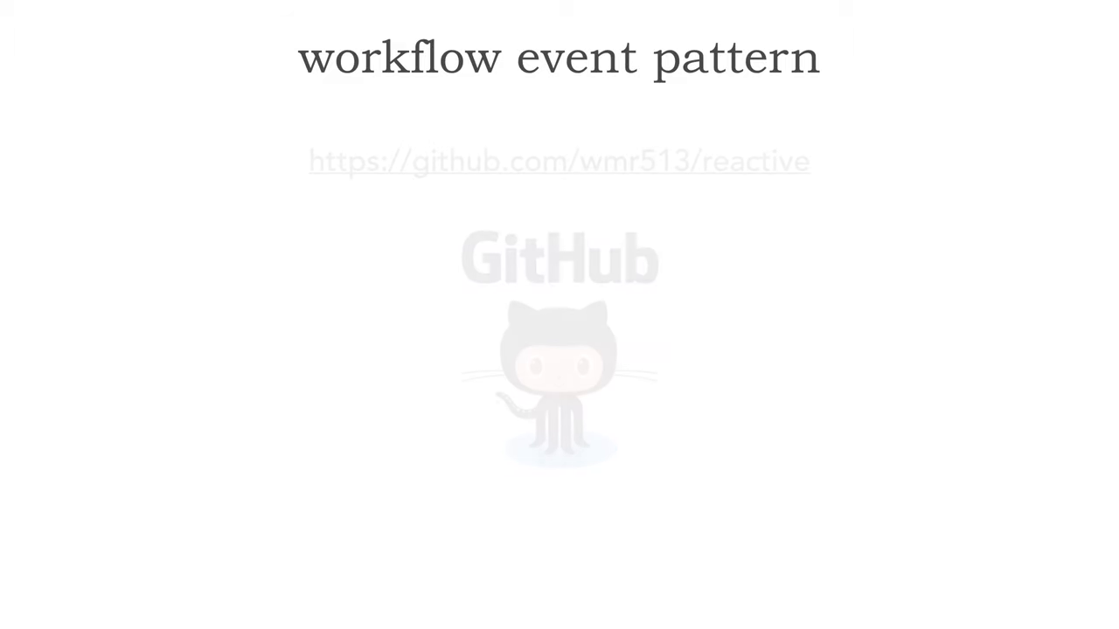
pyautogui.press('Right')
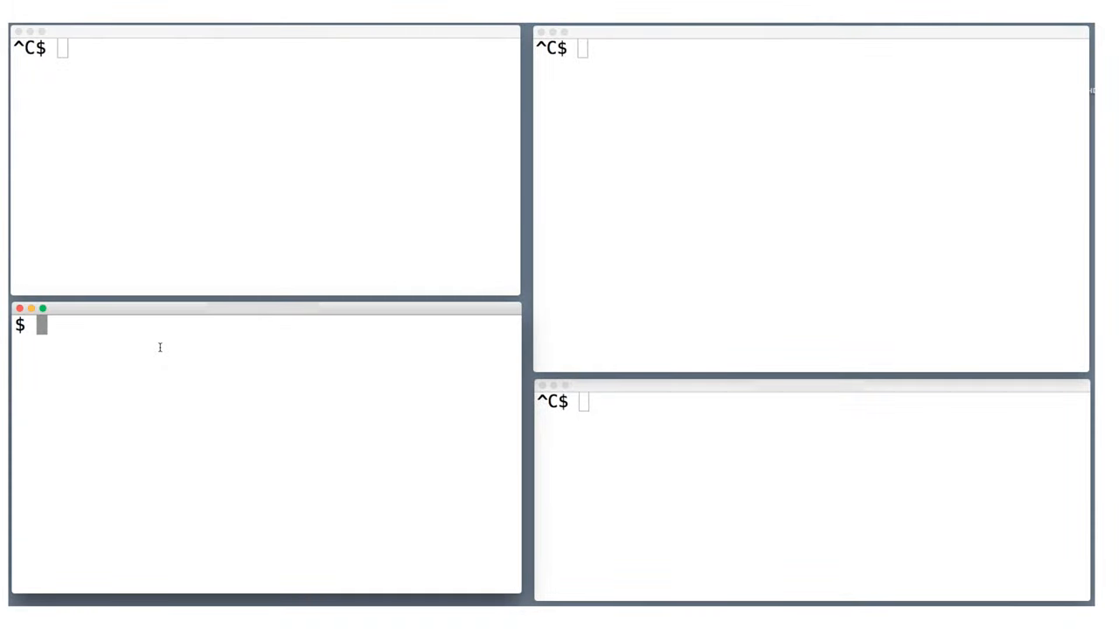
# - Run ./workflowproducer.sh to send the AAPL buy orders, then ./workflowconsumeroff.sh to start the consumer
pyautogui.write('./workflowproducer.sh')
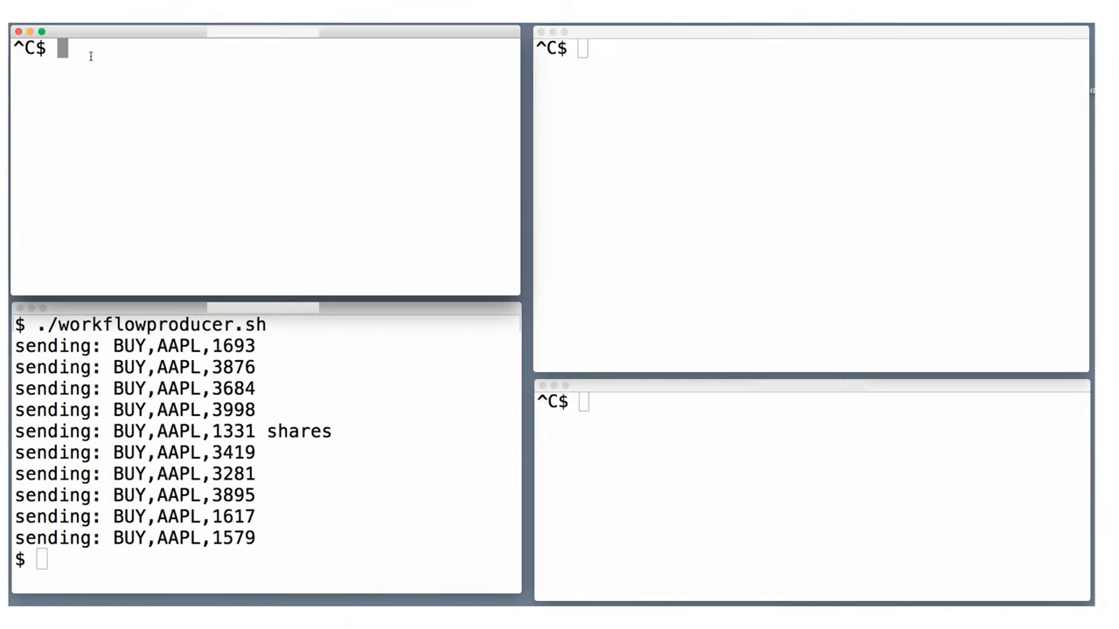
pyautogui.write('./workflowconsumeroff.sh')
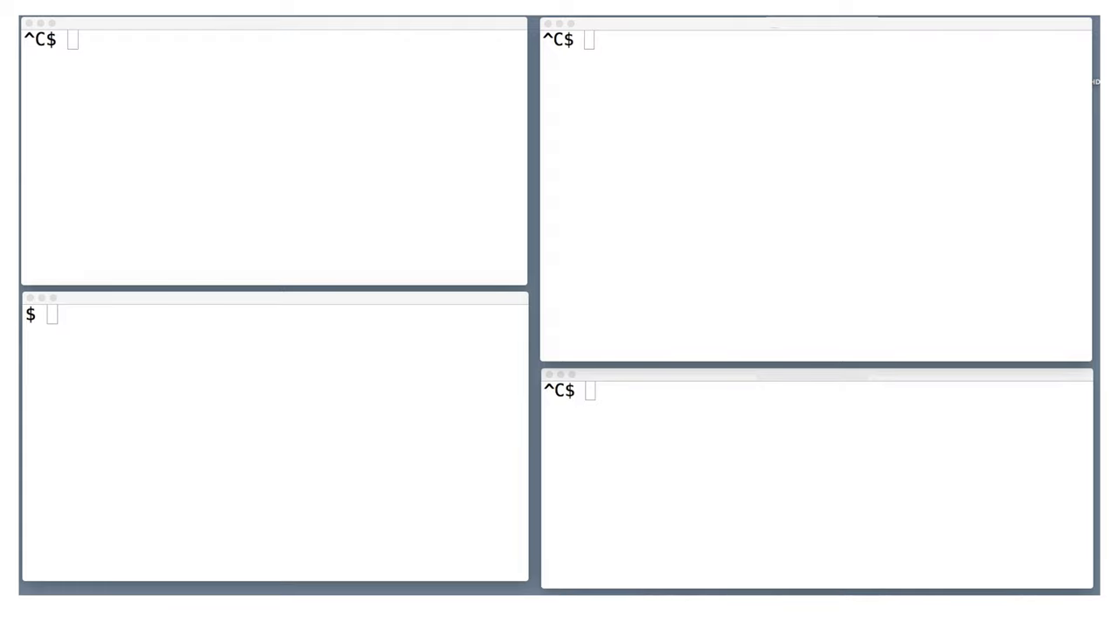
# - Launch ./workflowdelegate.sh in one of the terminal windows to start the demo run
pyautogui.write('./workflowdelegate.sh')
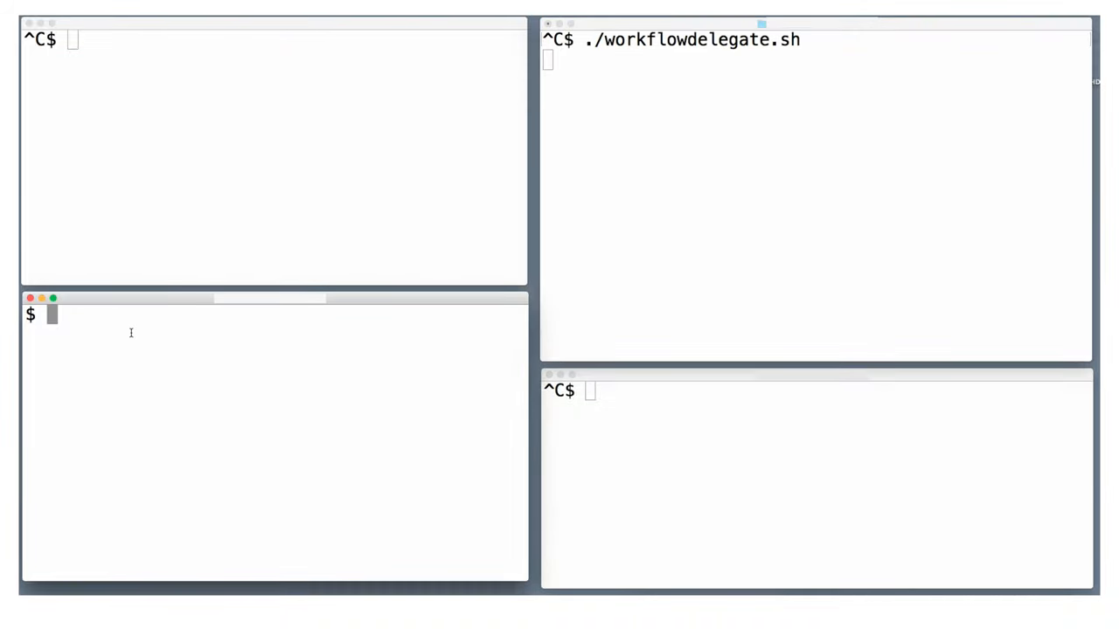
# - Run ./workflowproducer.sh again to send another AAPL buy-order batch with a malformed share count
pyautogui.write('./workflowproducer.sh')
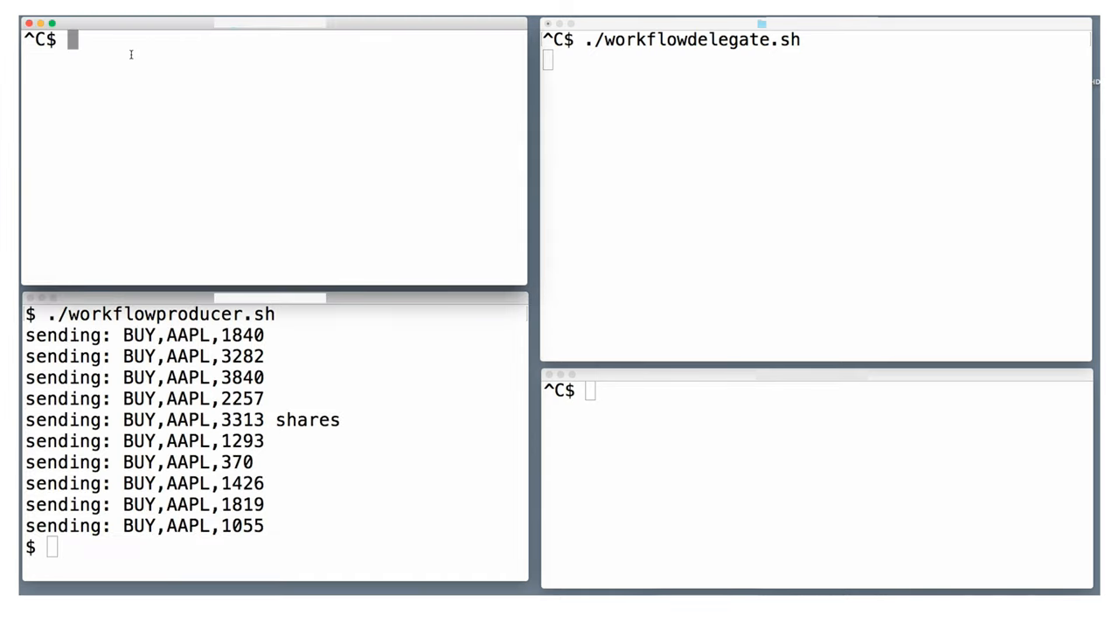
pyautogui.write('./workflowconsumeron.sh')
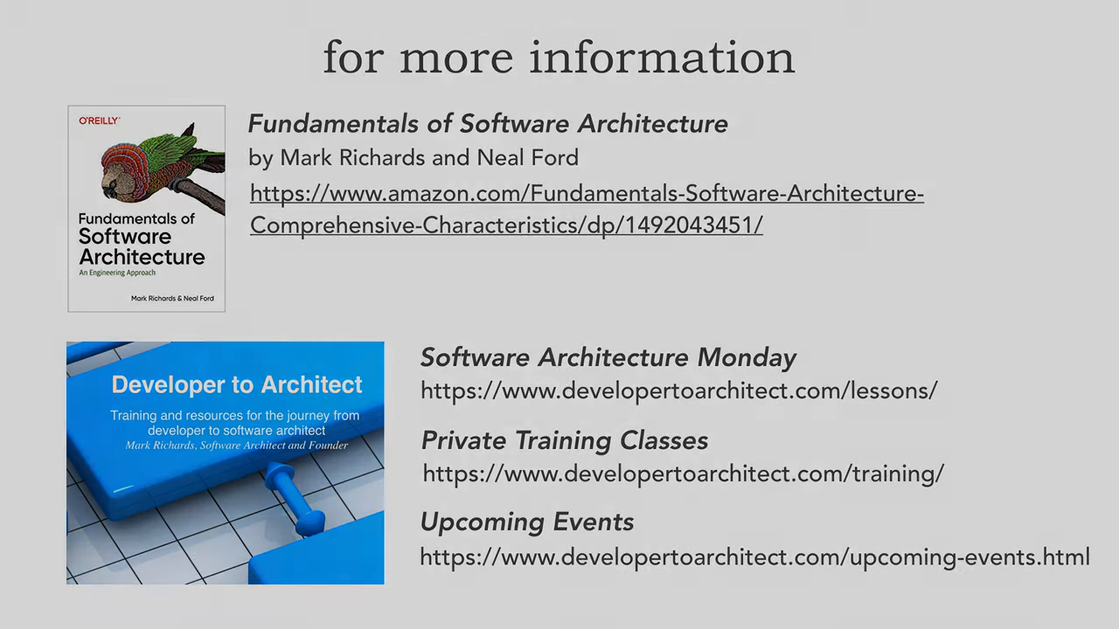
# - Advance from the further-information slide to the closing Lesson 81 title card
pyautogui.click(679, 391)
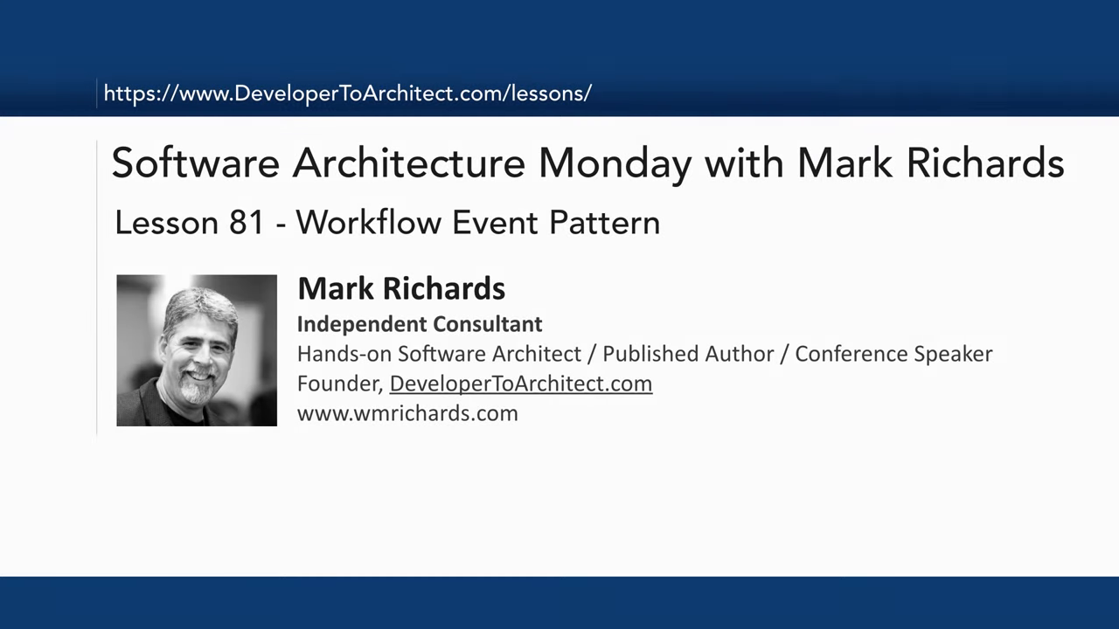